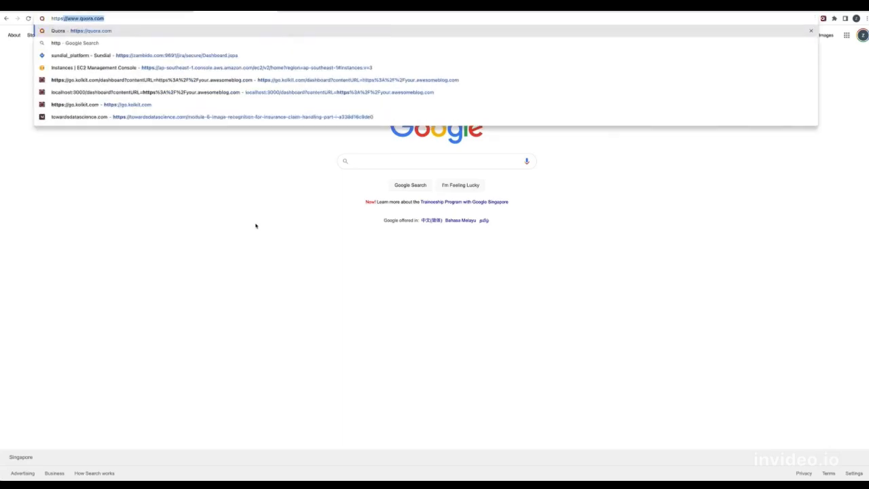
Go to go.kolkit.com, enter the dashboard and reach the Quora Text Summary page.
{"action": "type", "text": "https://go.kolkit.com"}
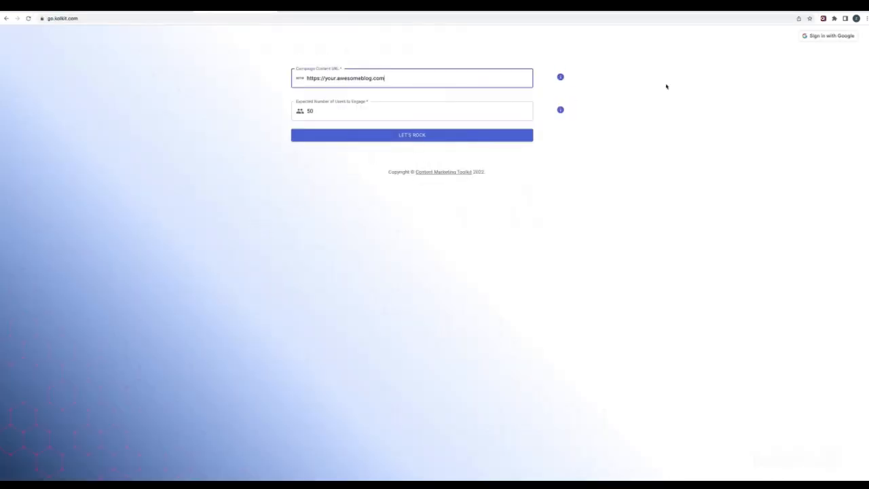
{"action": "left_click", "coordinate": [827, 35]}
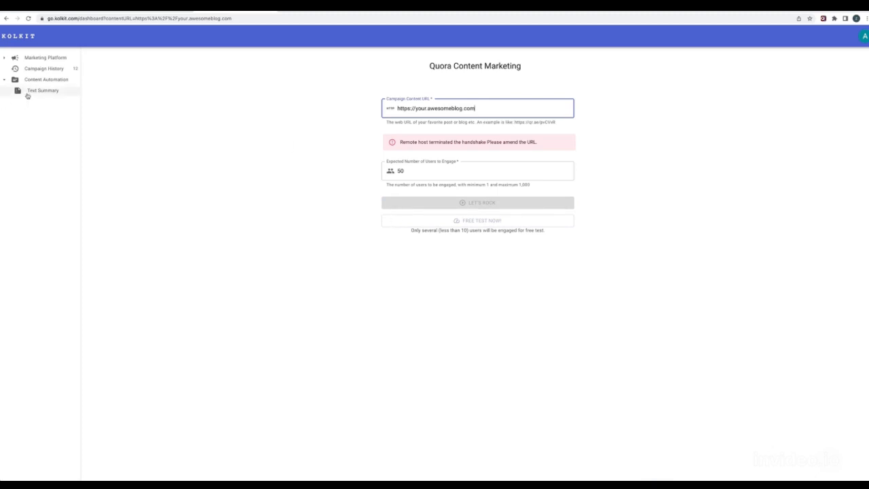
{"action": "left_click", "coordinate": [43, 90]}
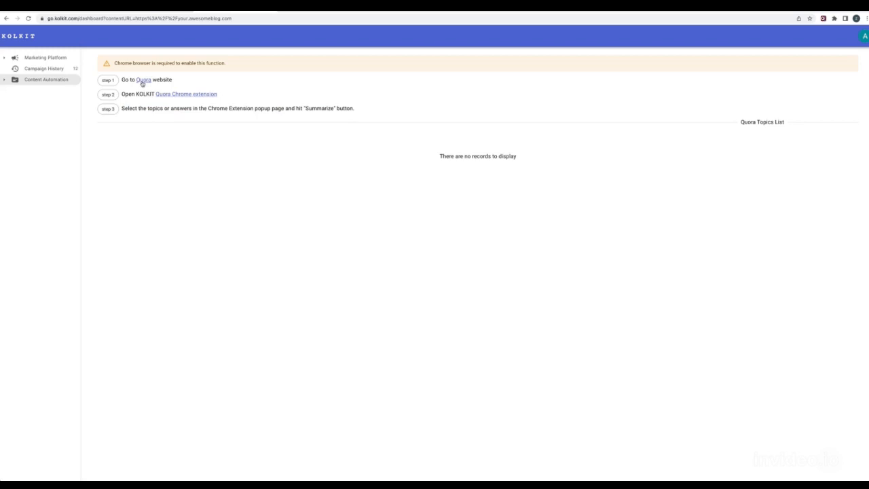
Visit Quora, scroll the home feed and order KOLKIT's collected topics by views, then upvotes.
{"action": "left_click", "coordinate": [142, 79]}
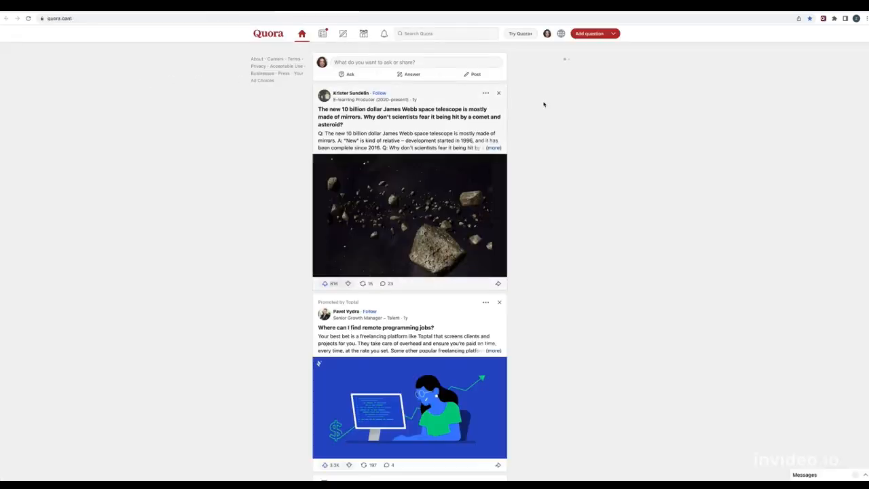
{"action": "scroll", "scroll_direction": "down", "scroll_amount": 3}
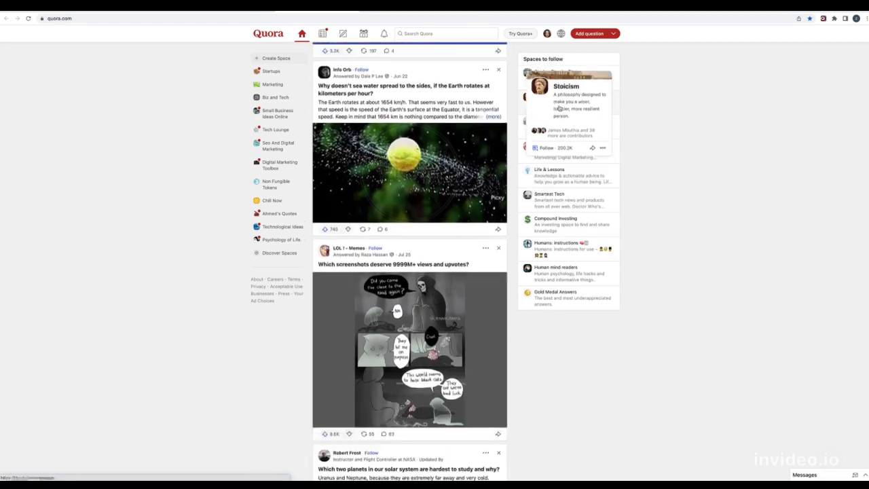
{"action": "scroll", "scroll_direction": "down", "scroll_amount": 3}
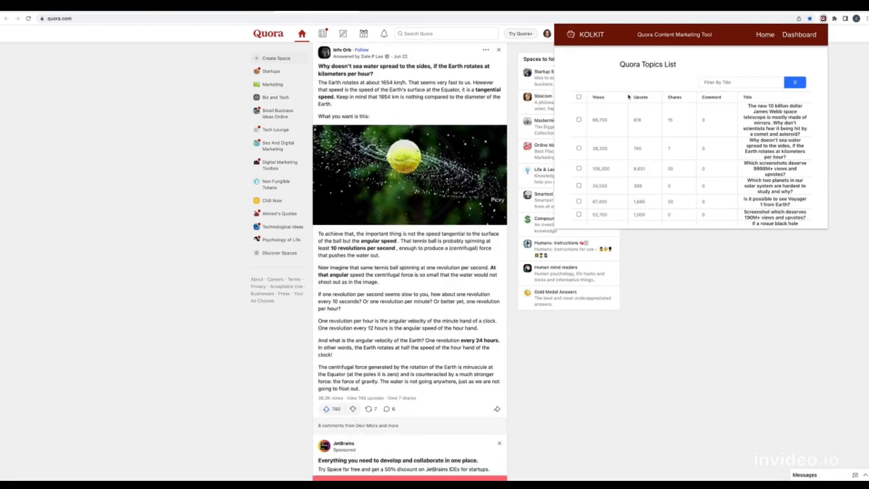
{"action": "left_click", "coordinate": [597, 97]}
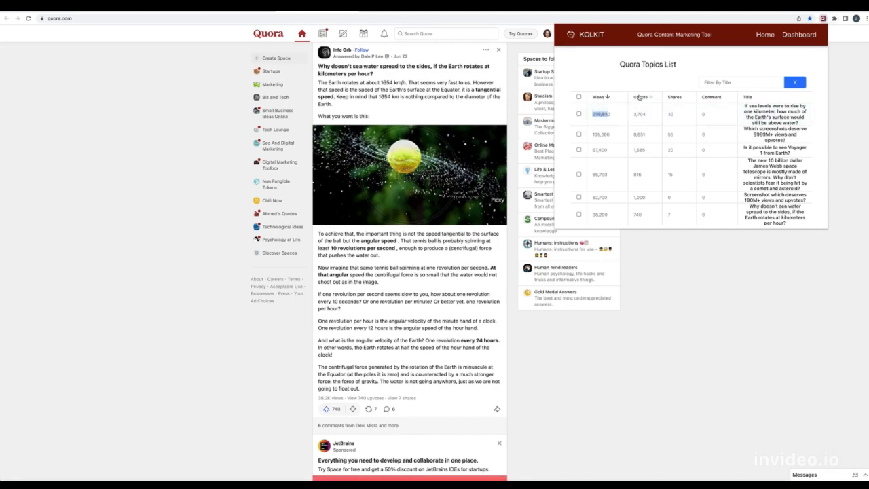
{"action": "left_click", "coordinate": [639, 96]}
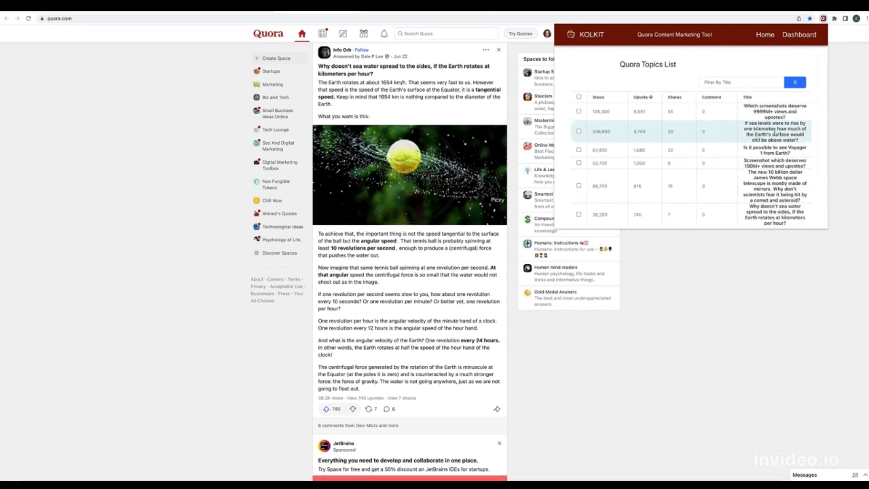
Reopen the KOLKIT topics list and sort it by upvotes from most to fewest.
{"action": "left_click", "coordinate": [794, 81]}
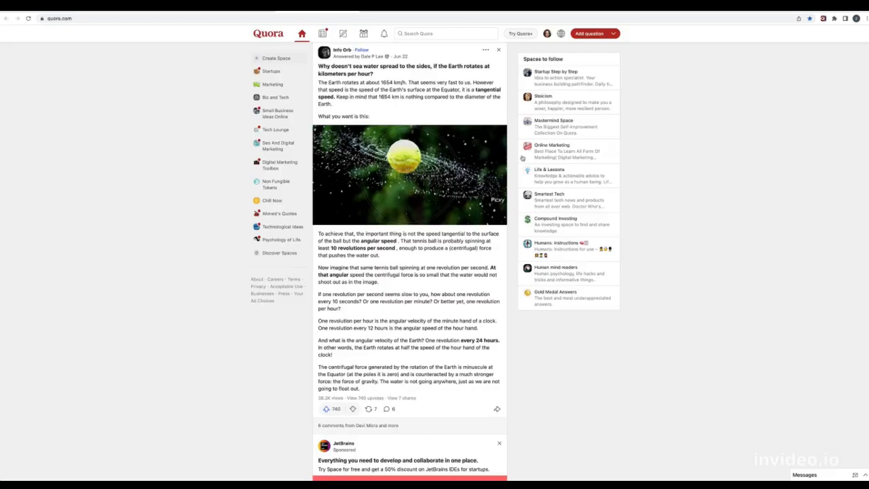
{"action": "left_click", "coordinate": [824, 18]}
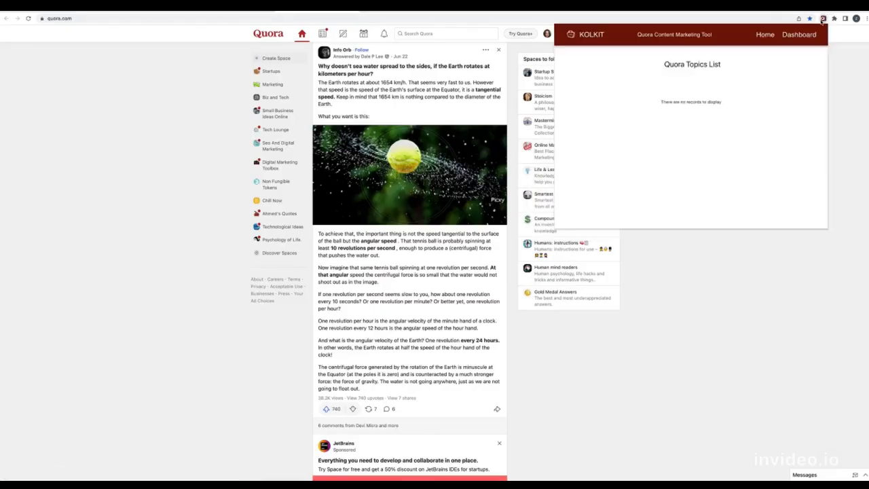
{"action": "left_click", "coordinate": [640, 97]}
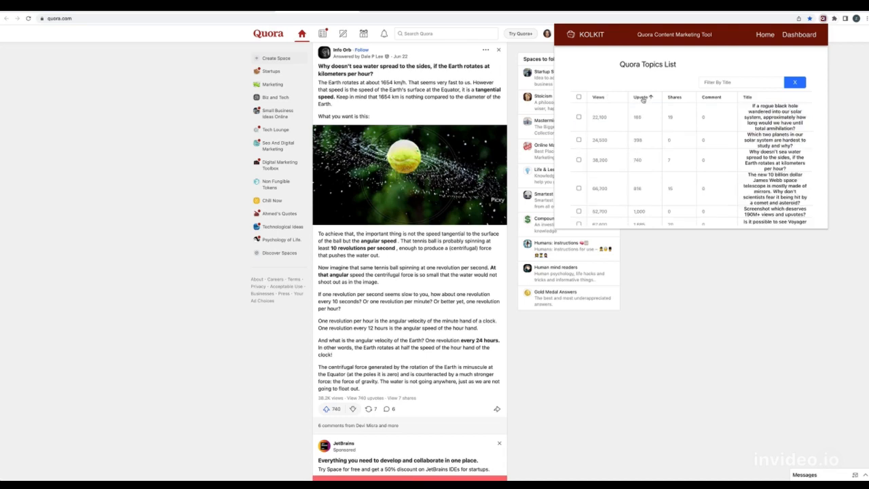
{"action": "left_click", "coordinate": [642, 97]}
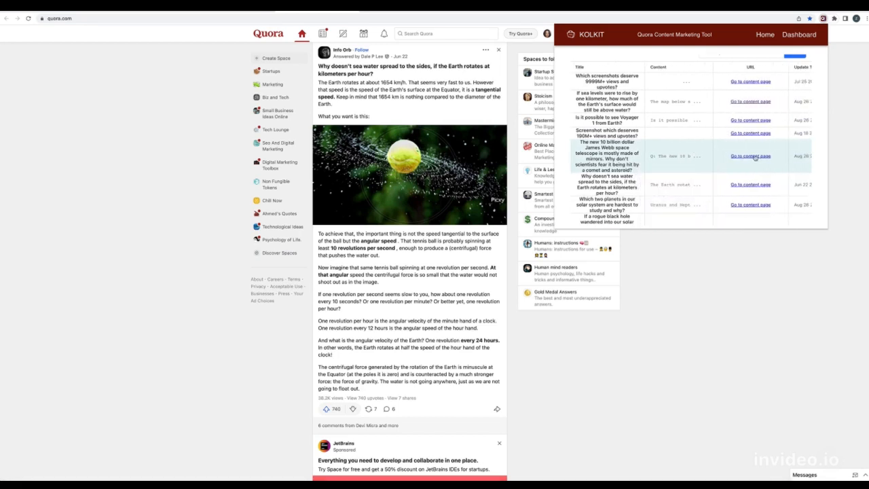
Browse the James Webb telescope question's answers sorted by upvote count in the KOLKIT list.
{"action": "left_click", "coordinate": [750, 156]}
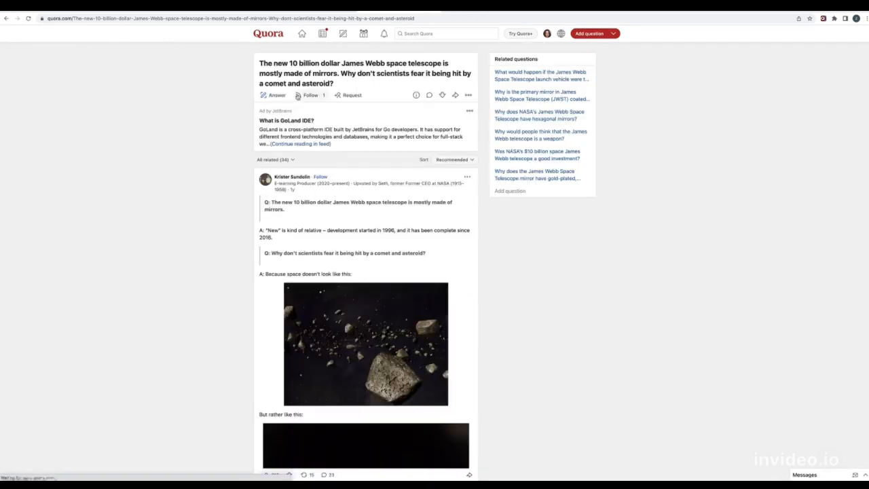
{"action": "scroll", "scroll_direction": "down", "scroll_amount": 3}
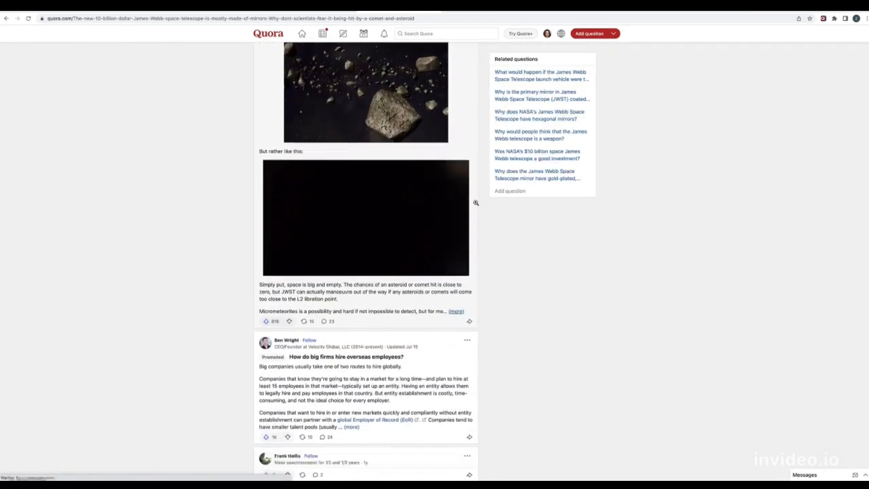
{"action": "scroll", "scroll_direction": "down", "scroll_amount": 3}
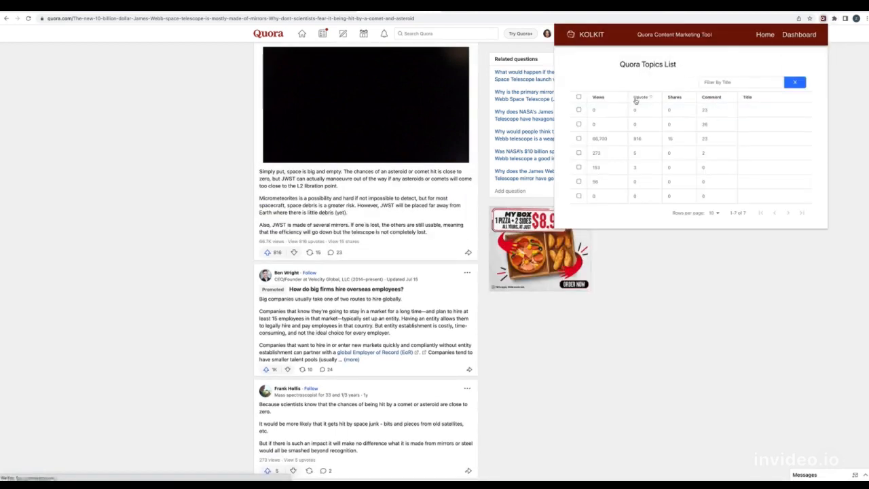
{"action": "left_click", "coordinate": [638, 96]}
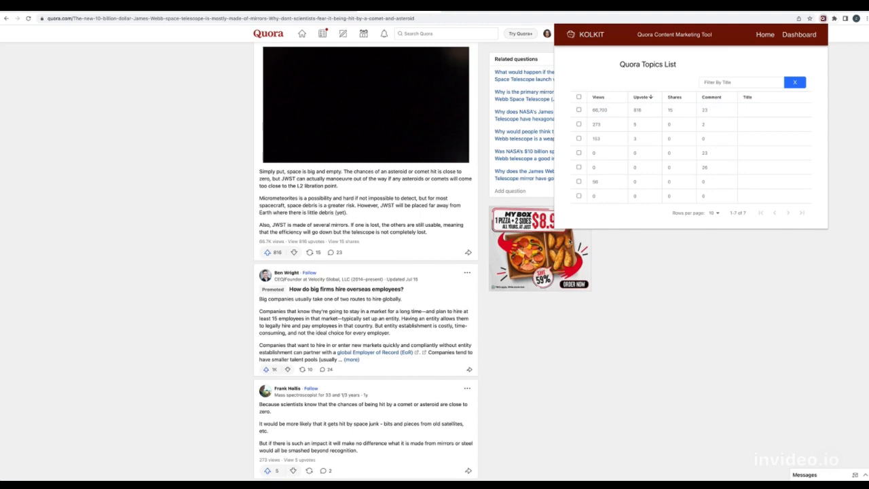
{"action": "scroll", "scroll_direction": "down", "scroll_amount": 3}
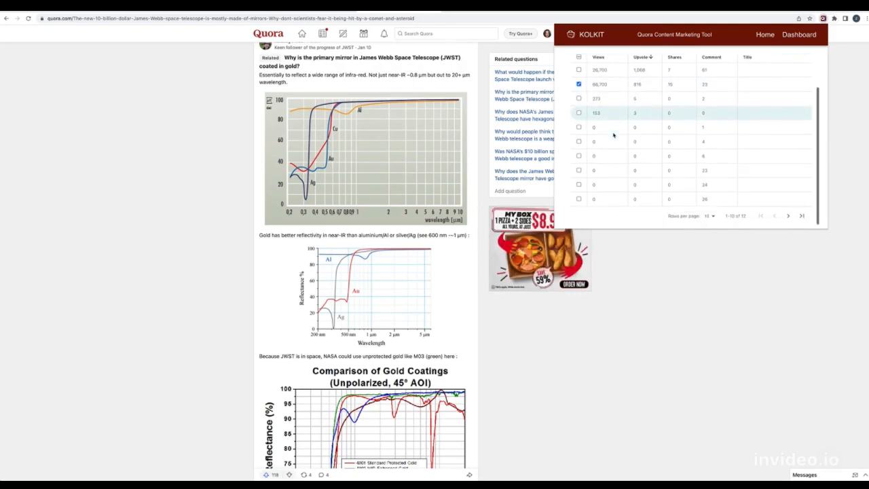
{"action": "scroll", "scroll_direction": "down", "scroll_amount": 3}
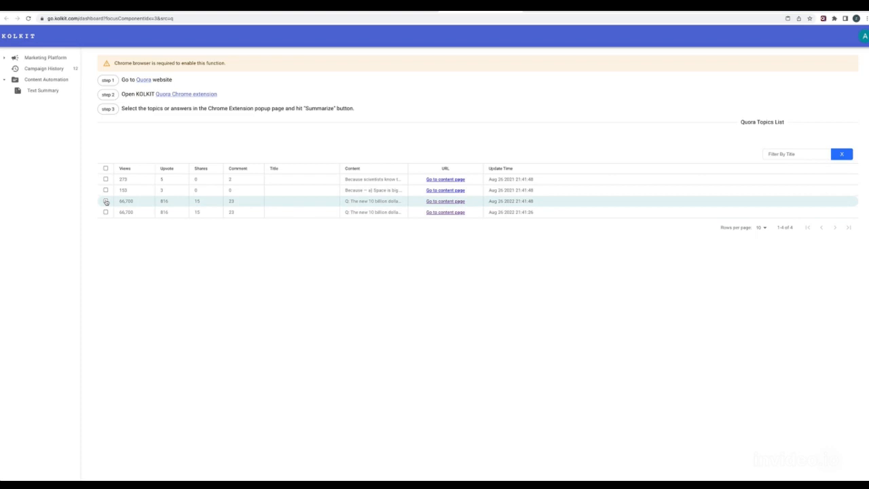
Select the 66,700-view and 153-view answers and bring up task 55's summary results.
{"action": "left_click", "coordinate": [106, 190]}
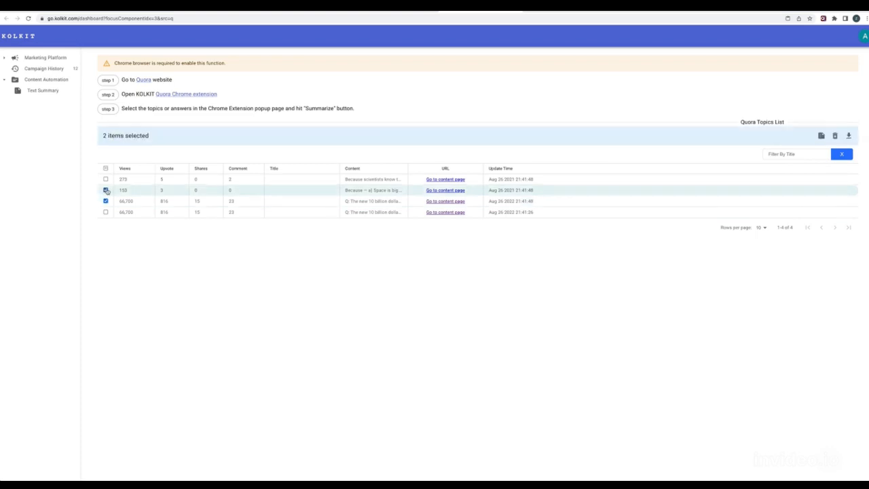
{"action": "left_click", "coordinate": [106, 179]}
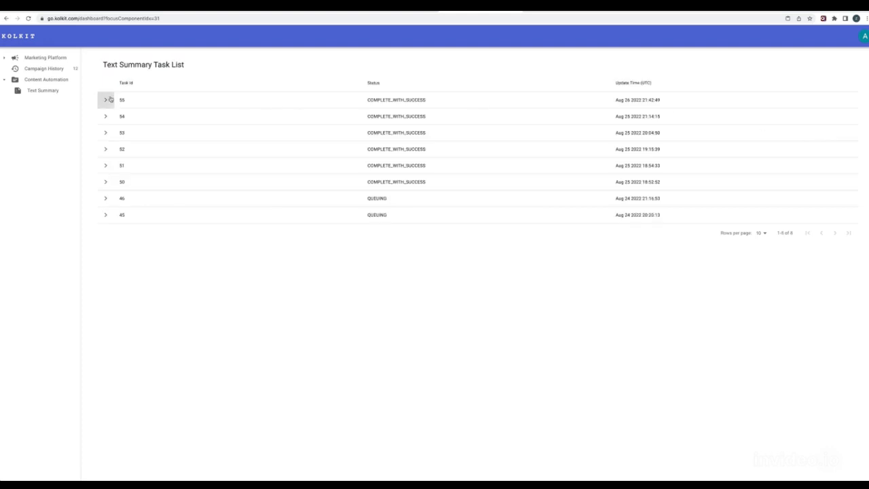
{"action": "left_click", "coordinate": [105, 100]}
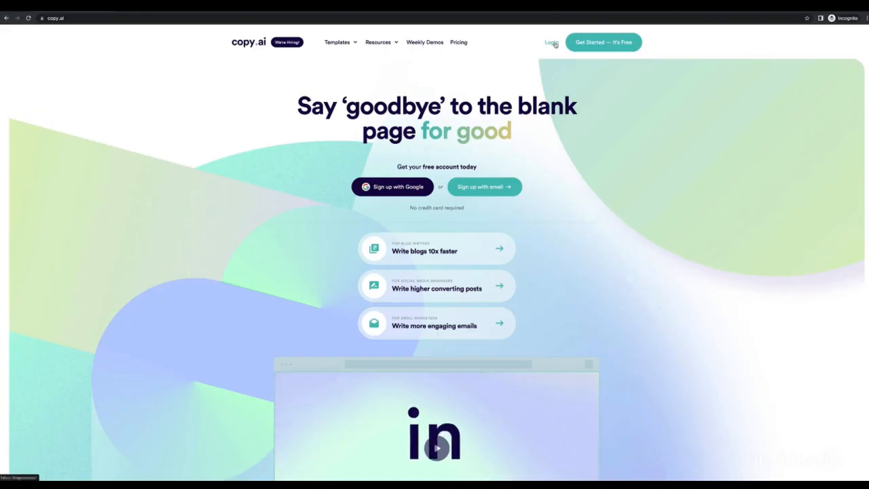
Expand task 55's summary points and select the near-zero impact chance sentence and another key sentence.
{"action": "left_click", "coordinate": [550, 42]}
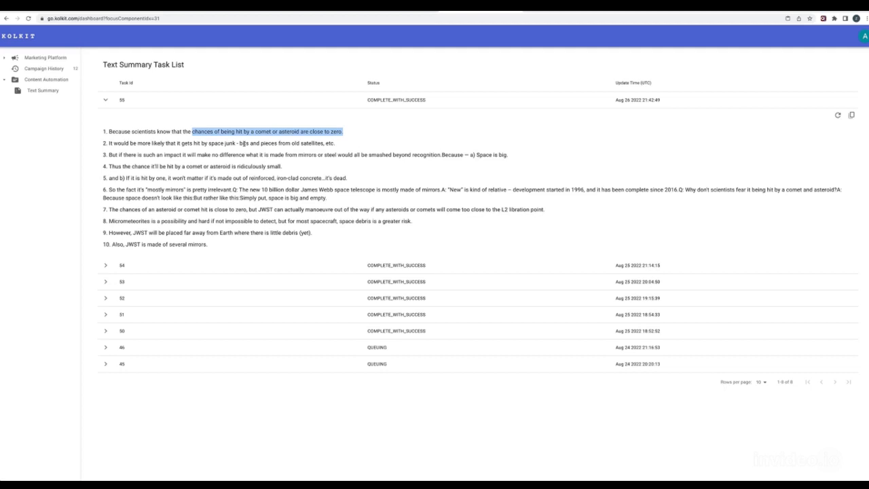
{"action": "left_click_drag", "start_coordinate": [238, 143], "coordinate": [322, 143]}
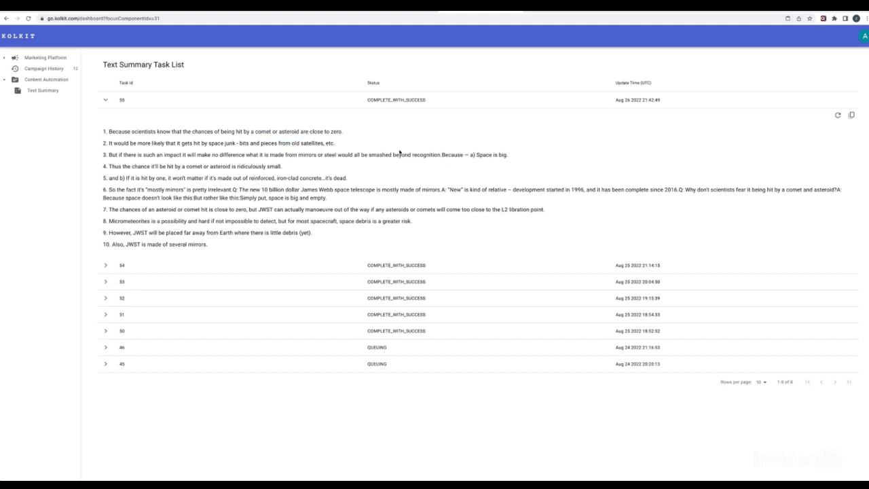
{"action": "left_click_drag", "start_coordinate": [477, 155], "coordinate": [506, 154]}
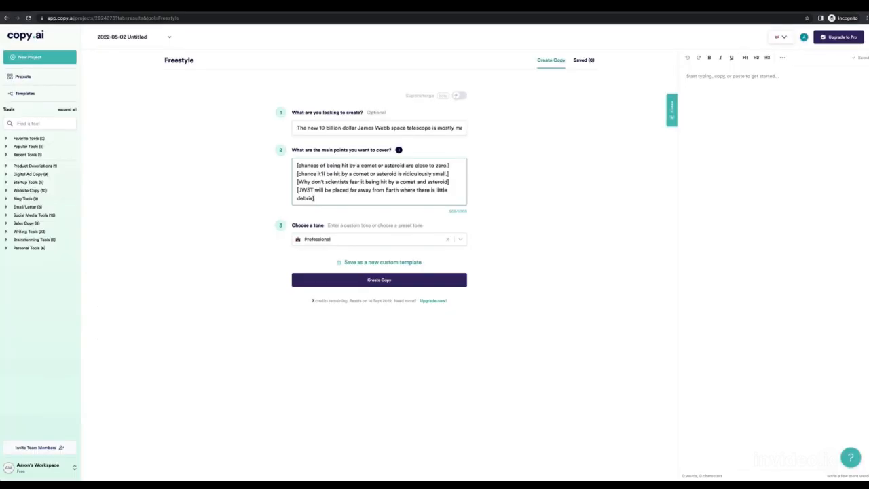
Create copy from the James Webb points and copy the third generated answer.
{"action": "left_click", "coordinate": [378, 279]}
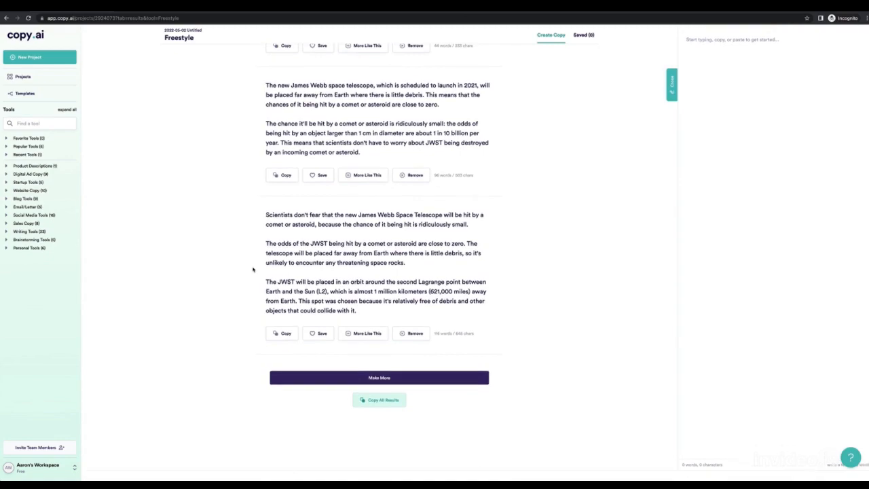
{"action": "left_click", "coordinate": [101, 18]}
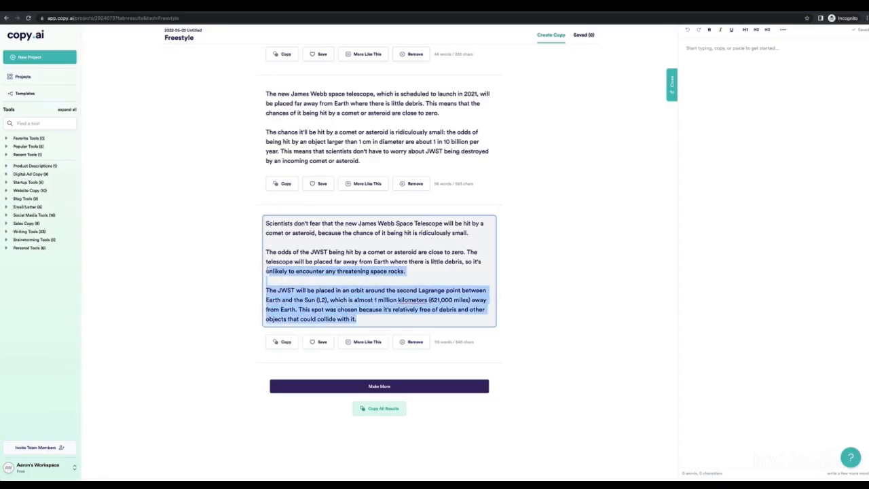
{"action": "left_click", "coordinate": [281, 342]}
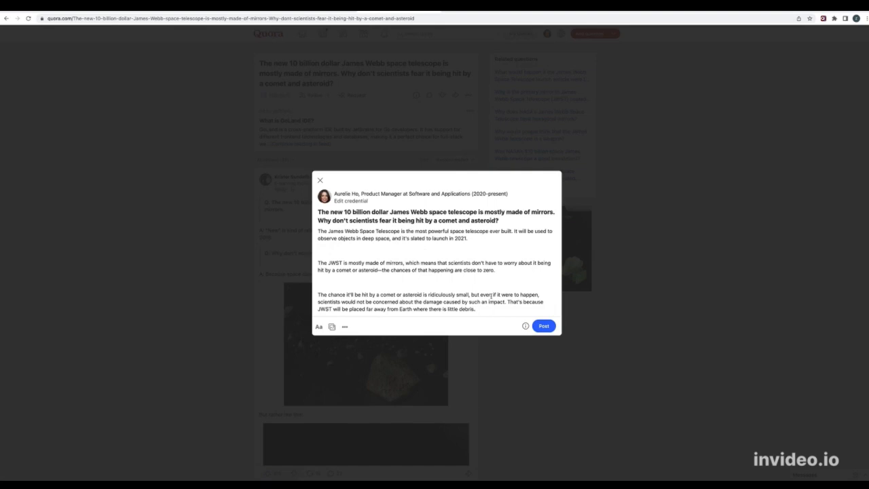
Post the pasted James Webb answer on the Quora question.
{"action": "left_click", "coordinate": [542, 326]}
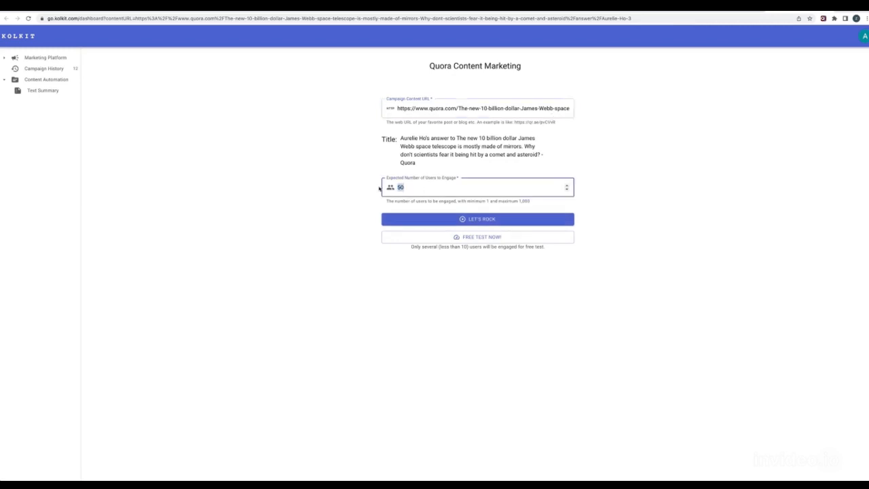
Start the free-test upvote campaign for the James Webb answer.
{"action": "left_click", "coordinate": [477, 219]}
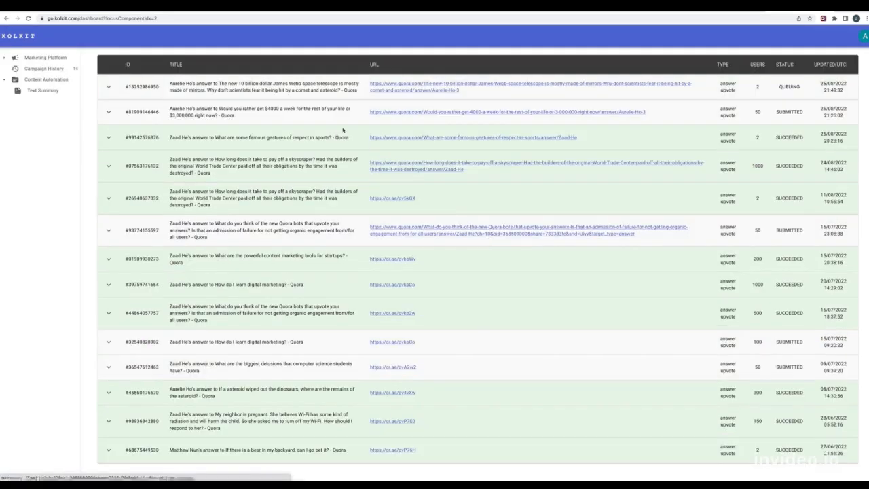
Expand the top campaign row to view its result and order summary.
{"action": "left_click", "coordinate": [108, 86]}
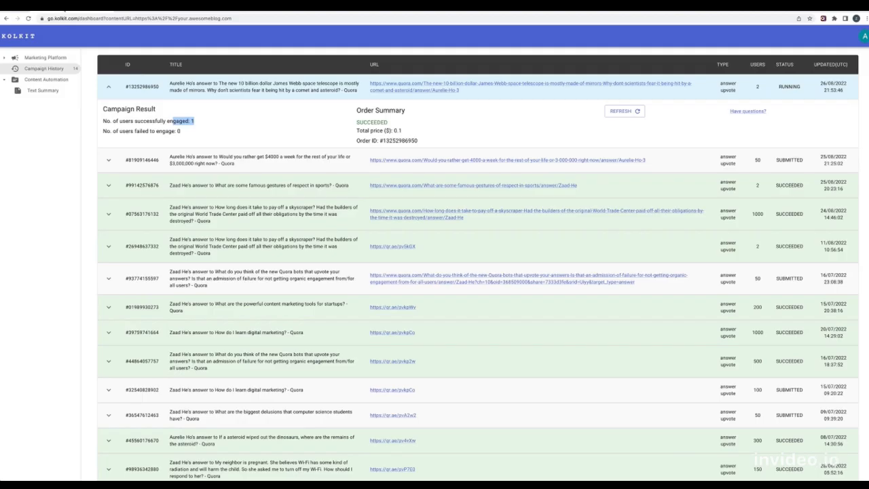
{"action": "left_click", "coordinate": [619, 111]}
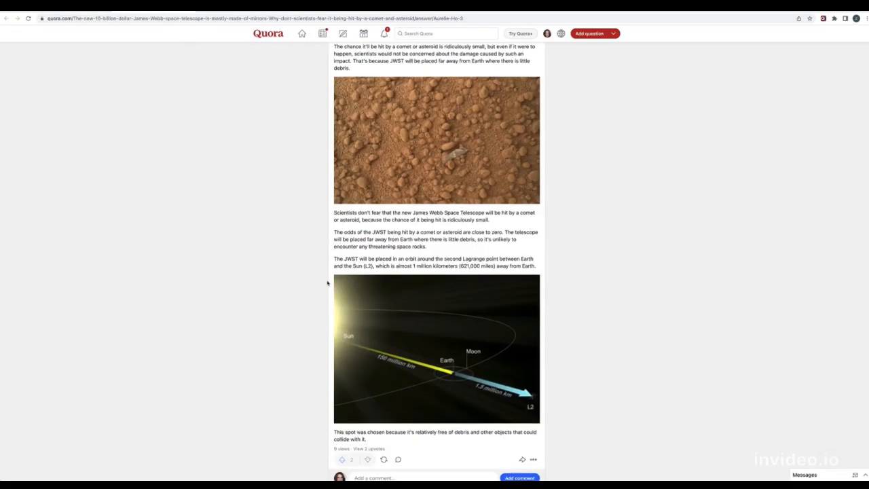
Scroll through the published answer to check its images and 2 upvotes, returning to the top.
{"action": "scroll", "scroll_direction": "down", "scroll_amount": 3}
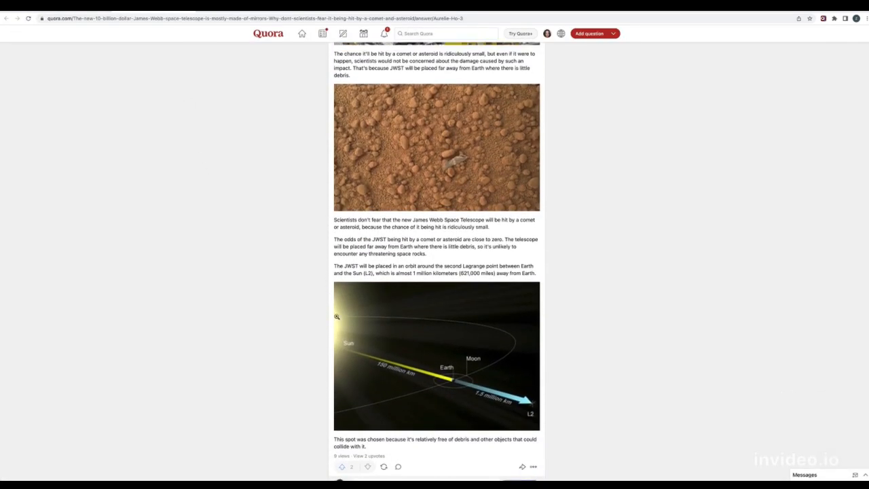
{"action": "scroll", "scroll_direction": "up", "scroll_amount": 3}
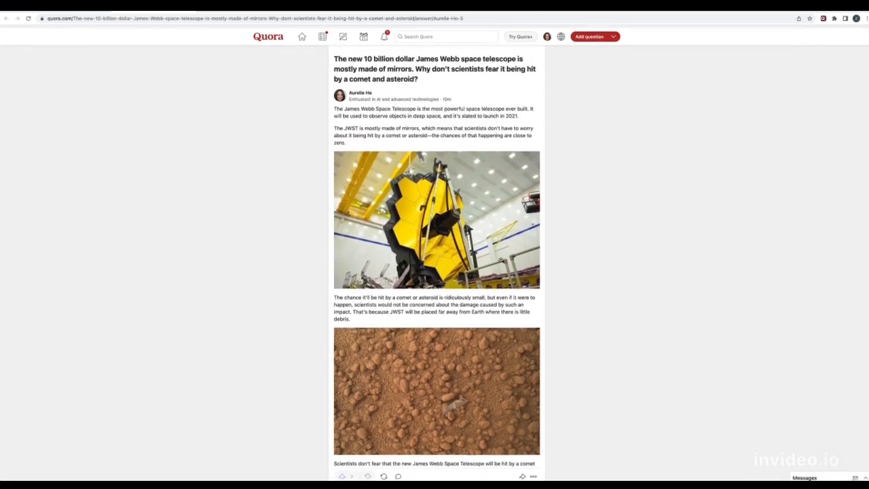